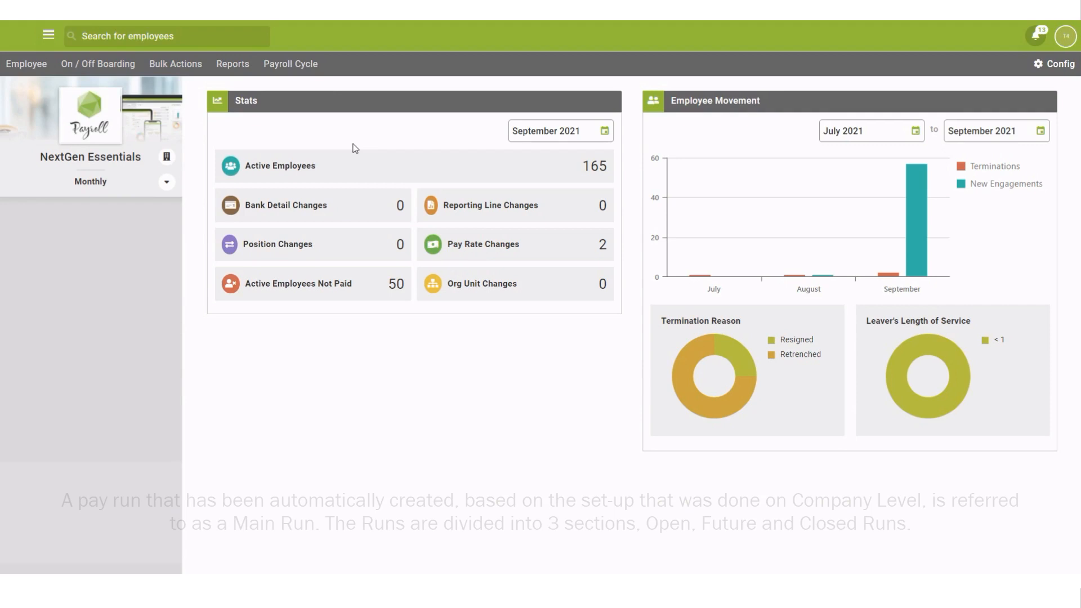
- Switch to the Payroll Cycle section from the top navigation
click(291, 63)
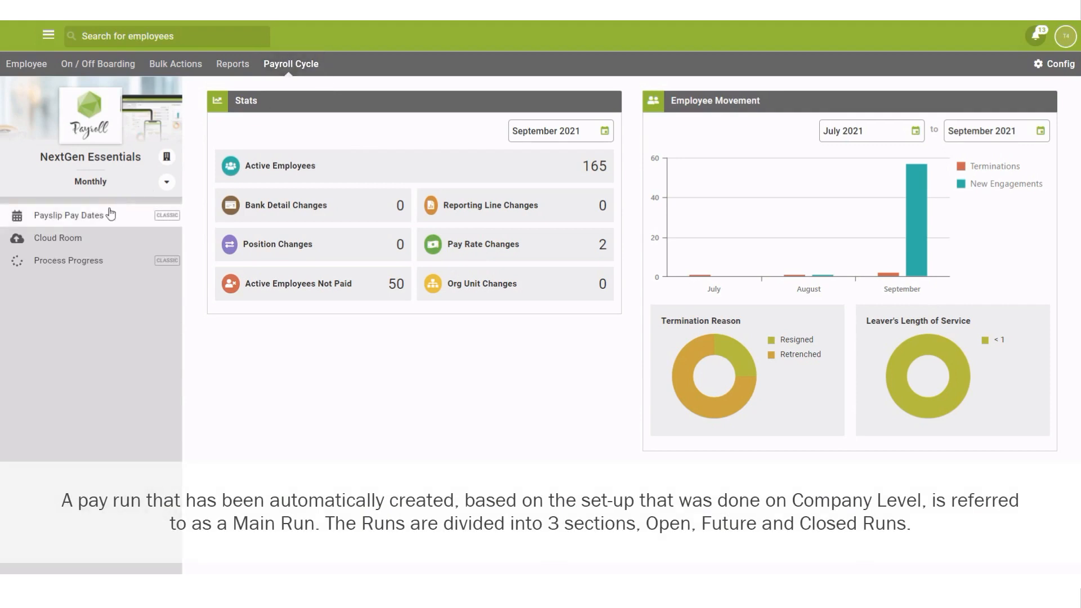
- Show the Company Payslip Pay Dates page with Open, Future and Closed Runs
click(67, 215)
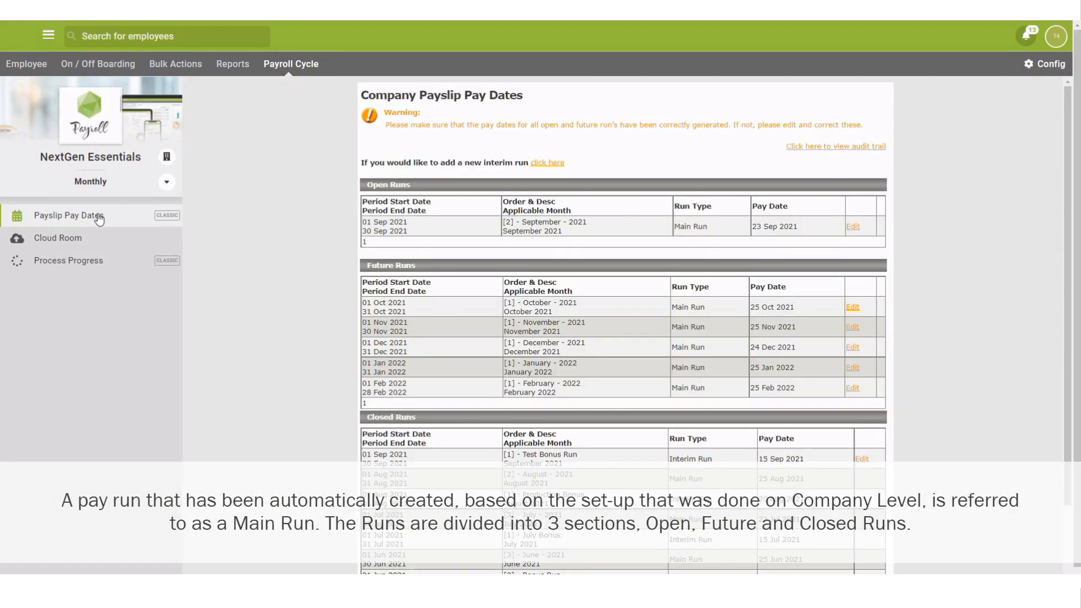
mouse_move(358, 145)
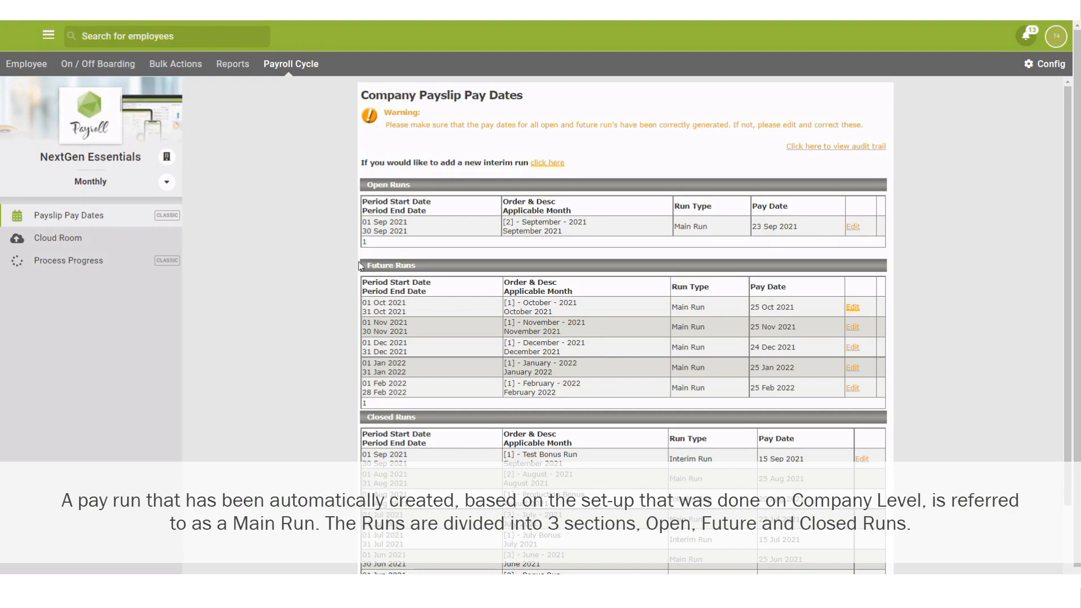
mouse_move(357, 412)
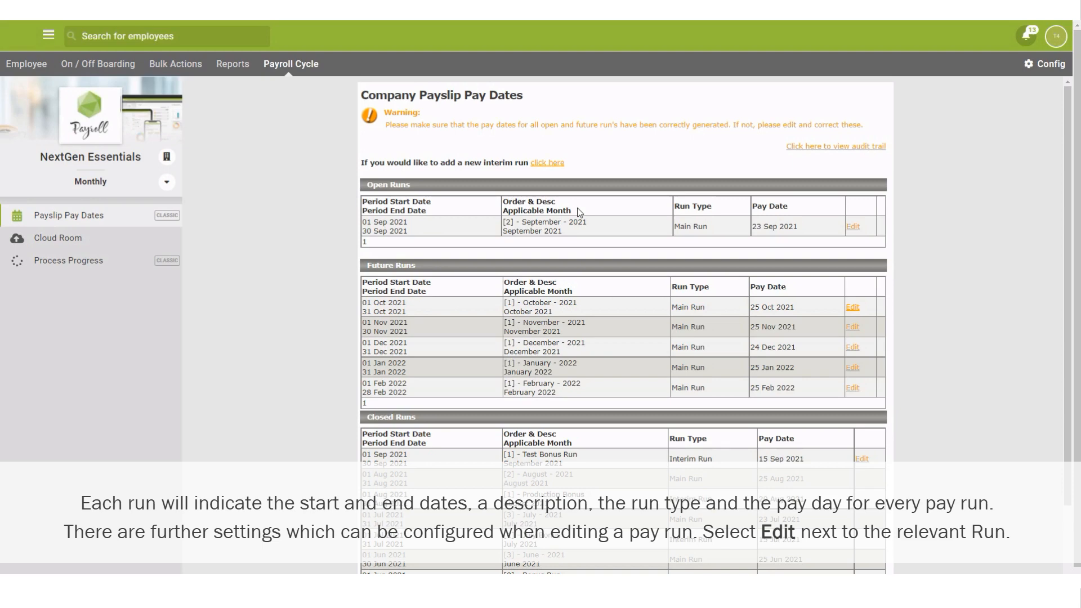
mouse_move(785, 209)
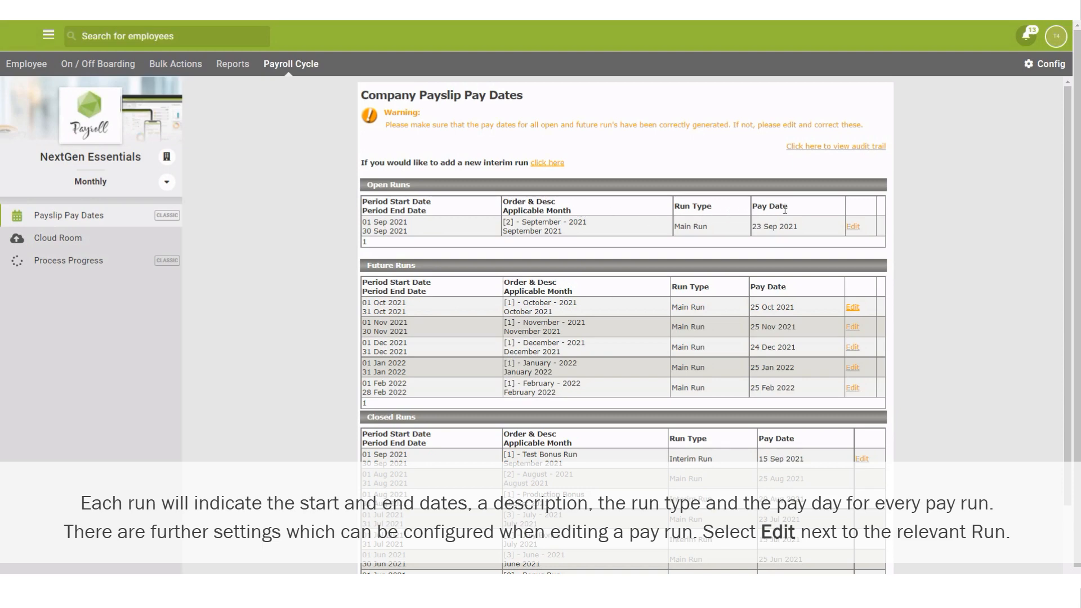
mouse_move(843, 224)
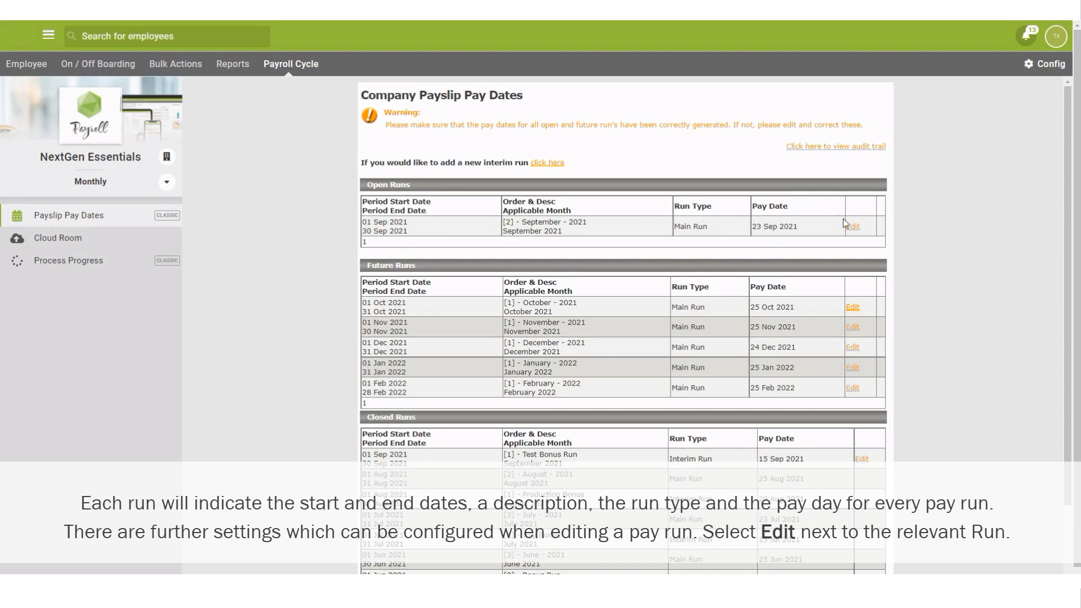
- Edit the open September 2021 main run, set pay date 21 September 2021, and Update
click(852, 227)
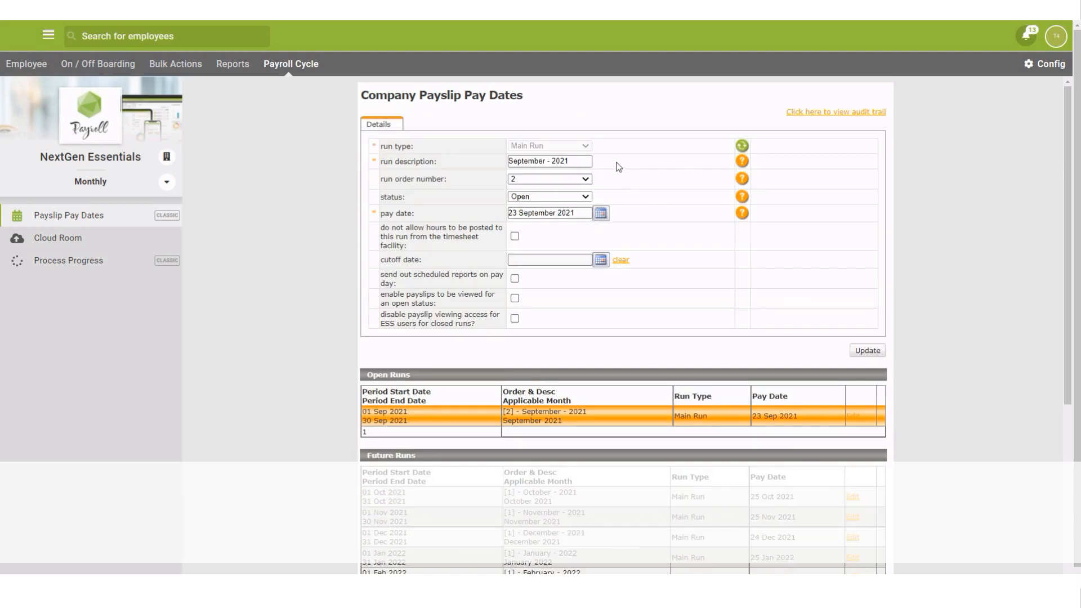
mouse_move(616, 207)
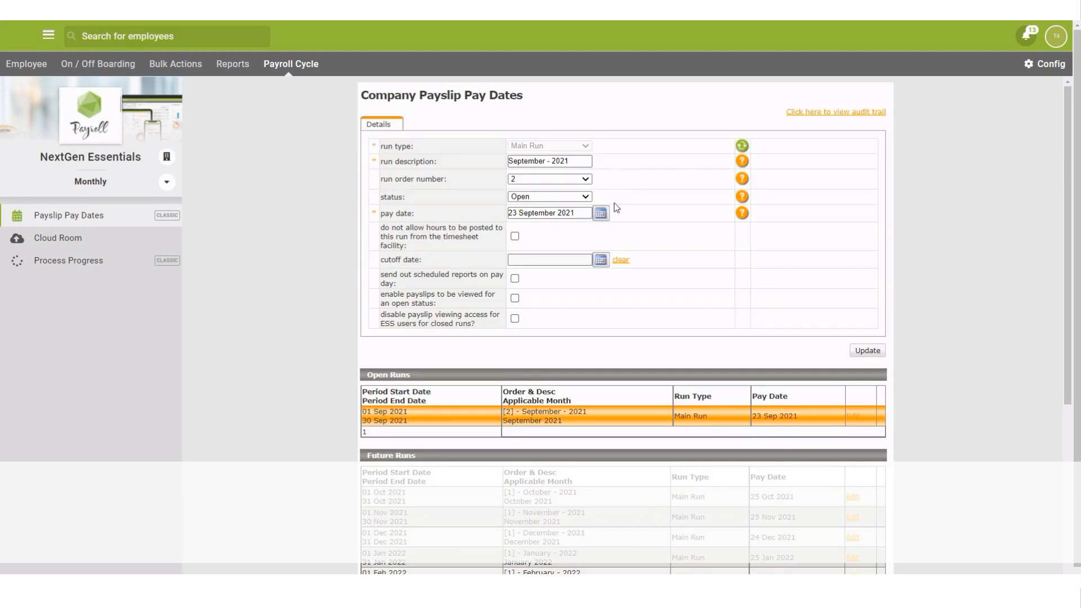
click(599, 213)
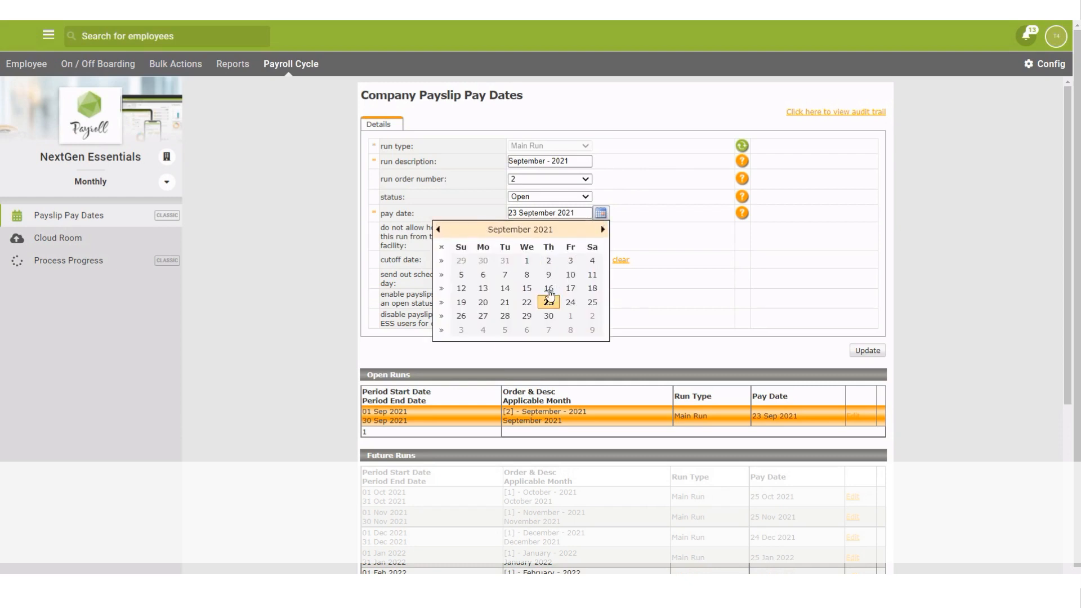
click(505, 302)
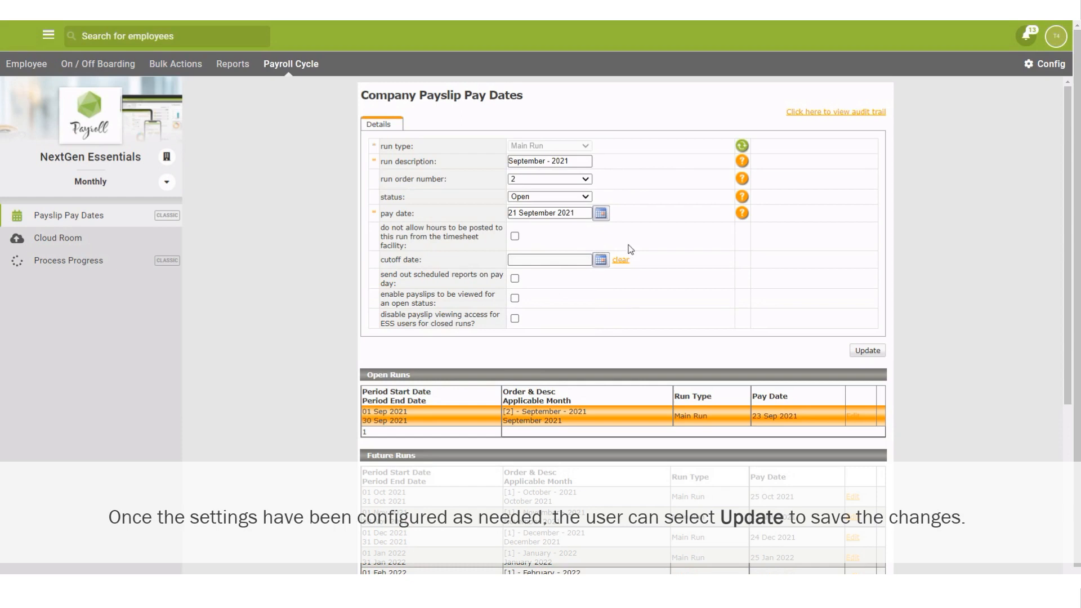
mouse_move(641, 328)
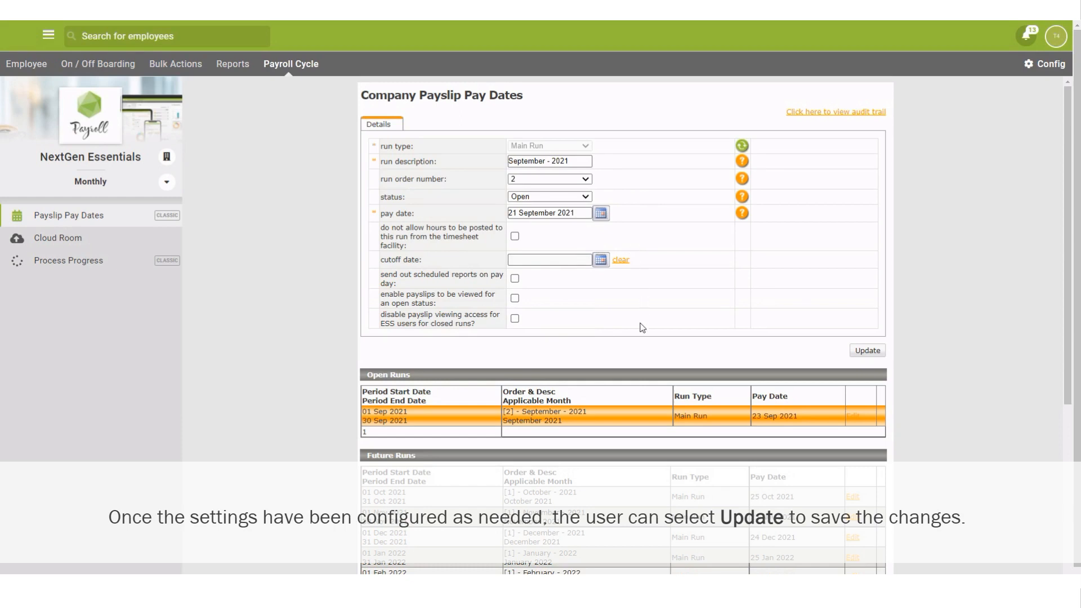
click(867, 350)
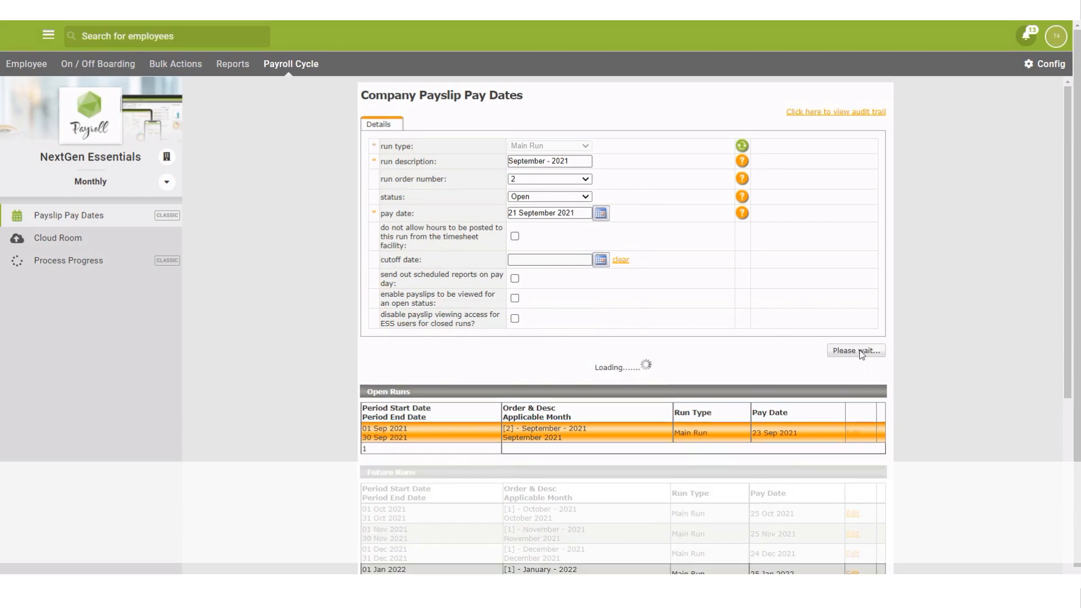